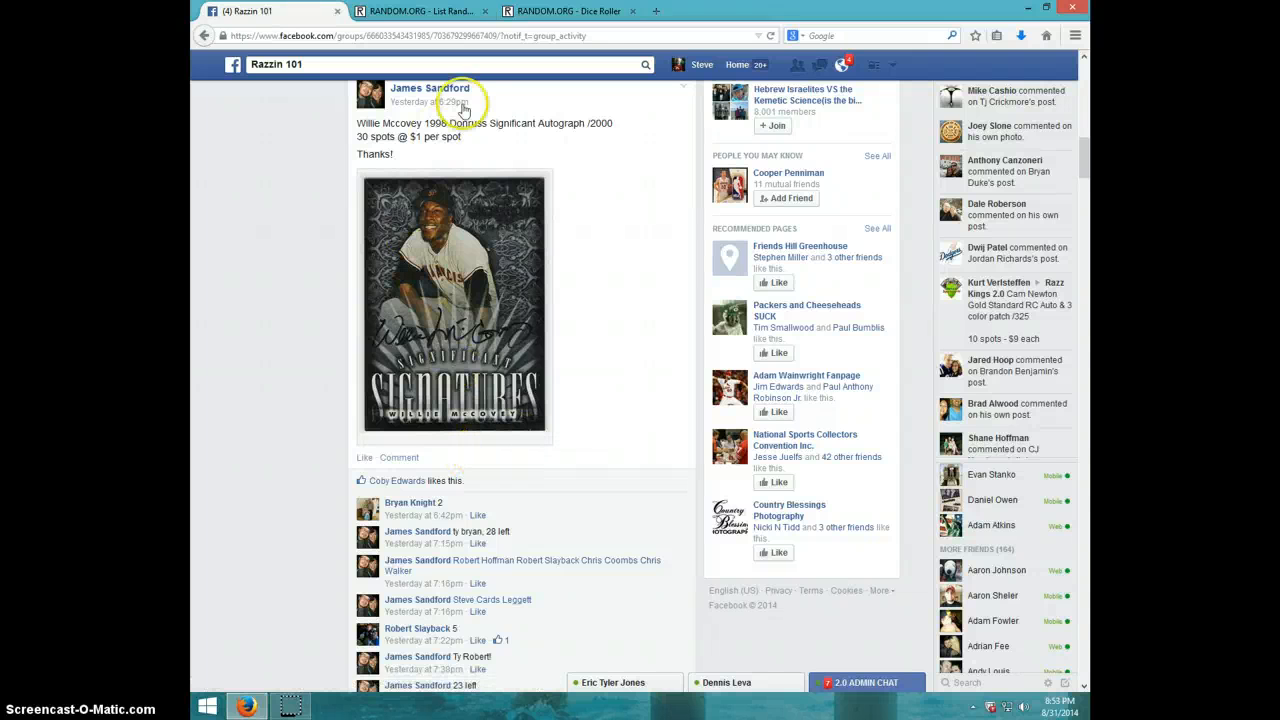
mouse_move(500, 390)
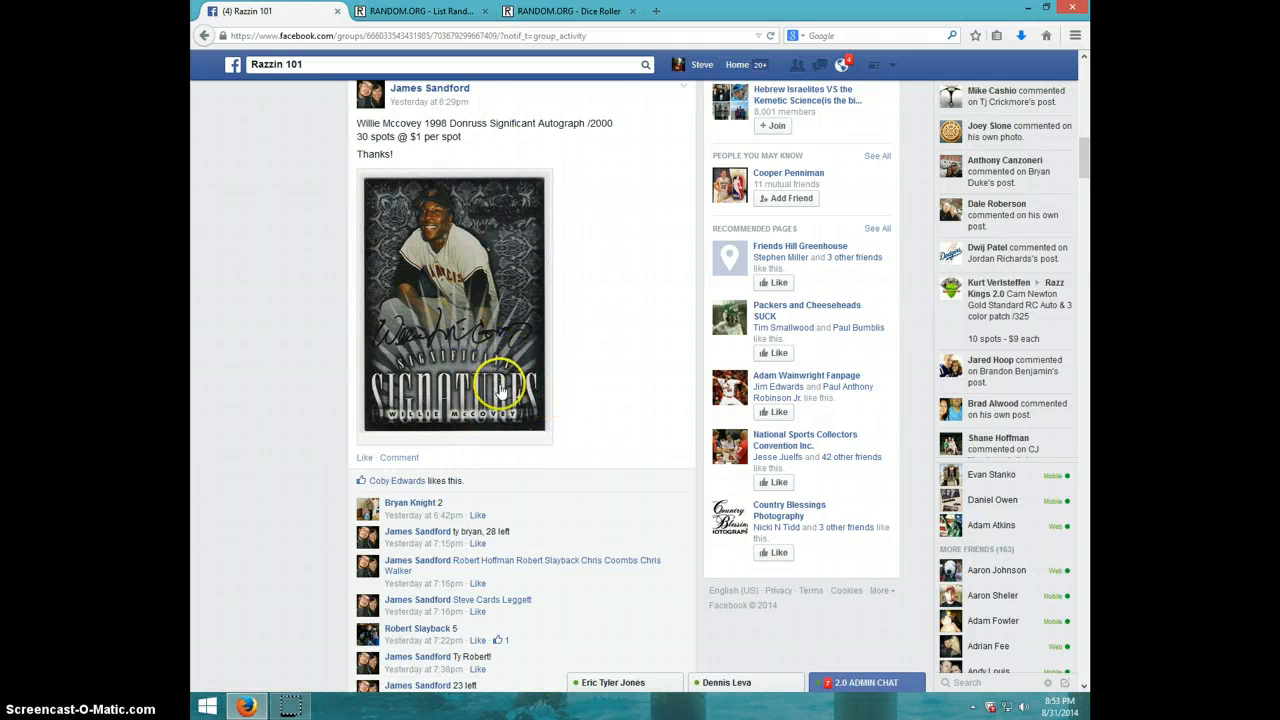
Step: Review the LIST comment on the Facebook post and check the taskbar clock before moving to RANDOM.ORG
scroll("down", 3)
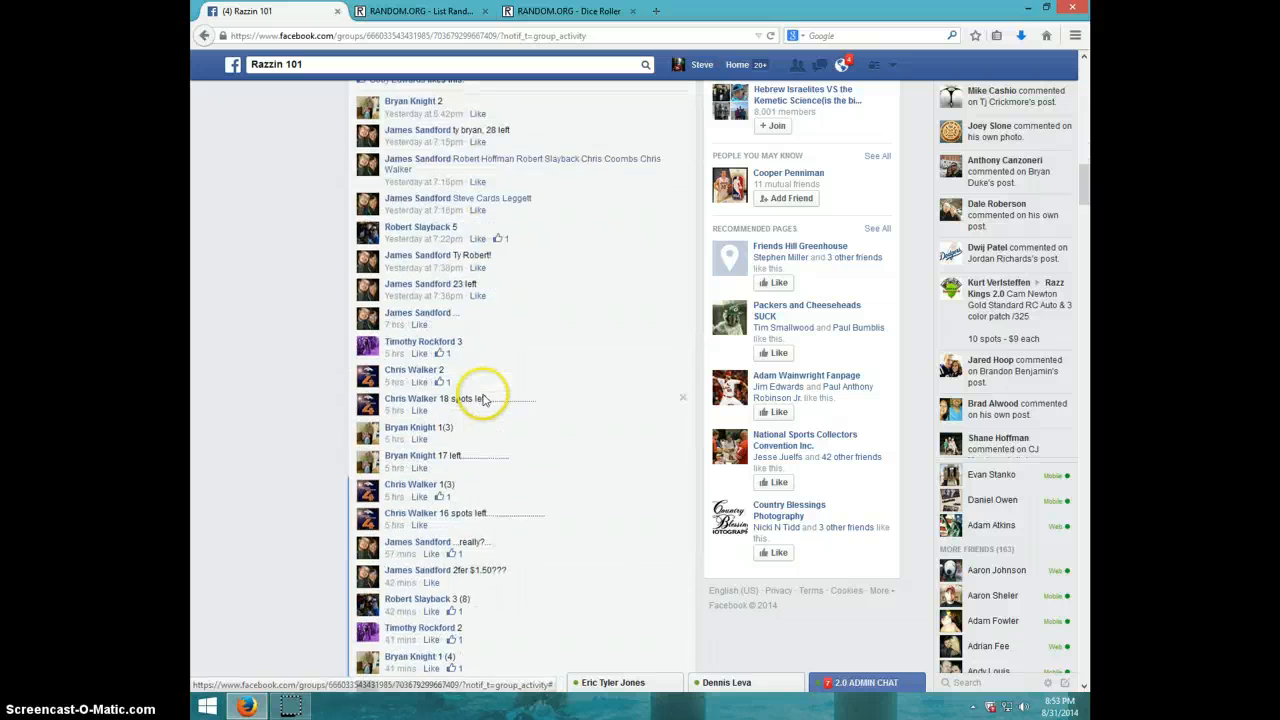
scroll("down", 3)
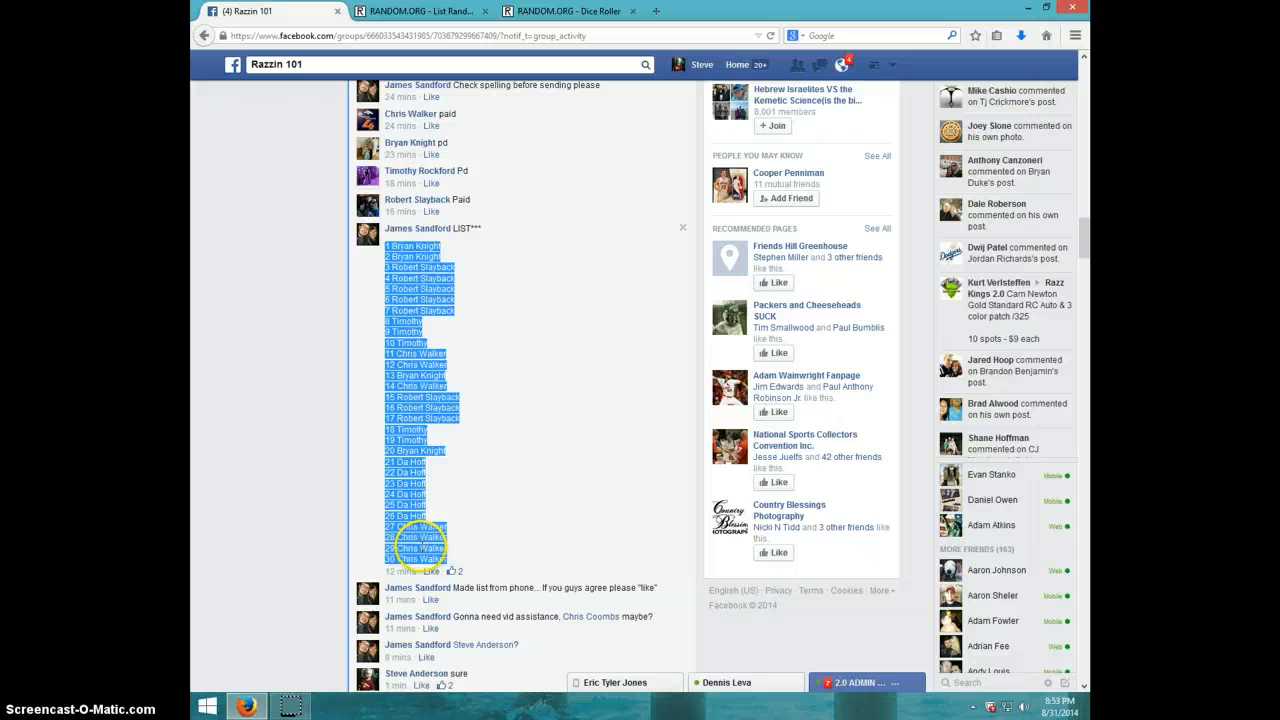
scroll("down", 3)
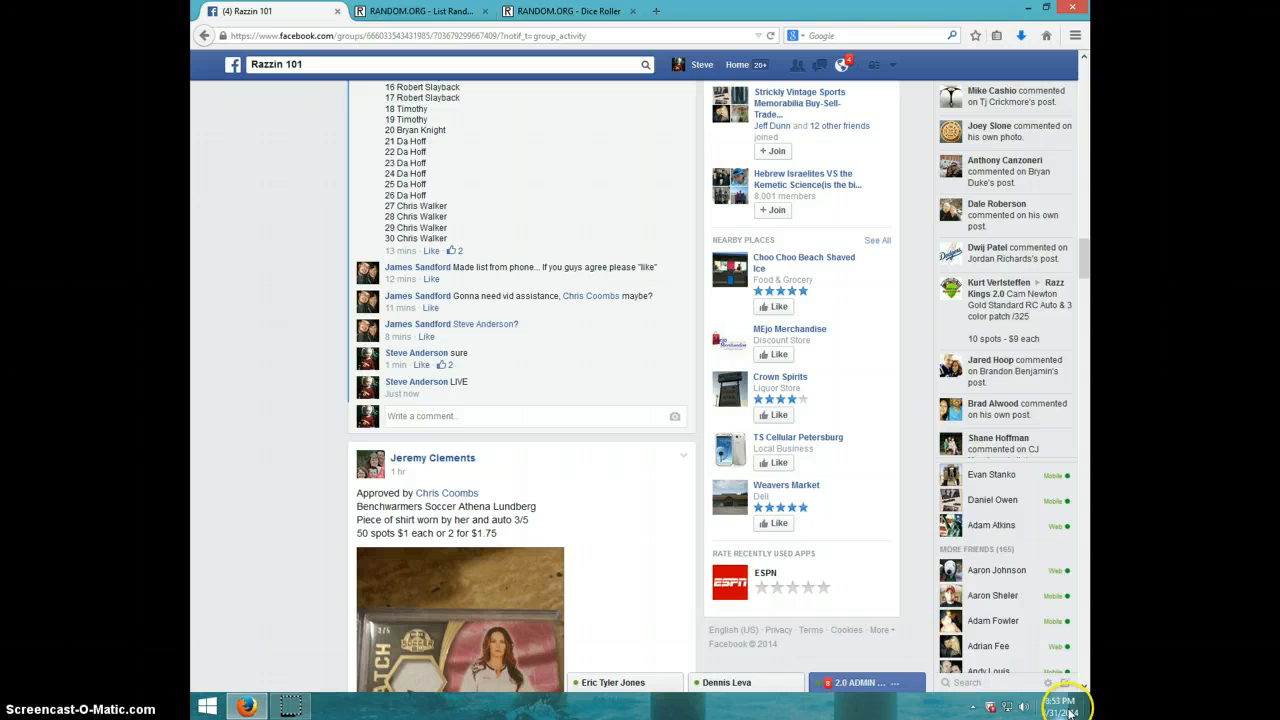
left_click(1063, 708)
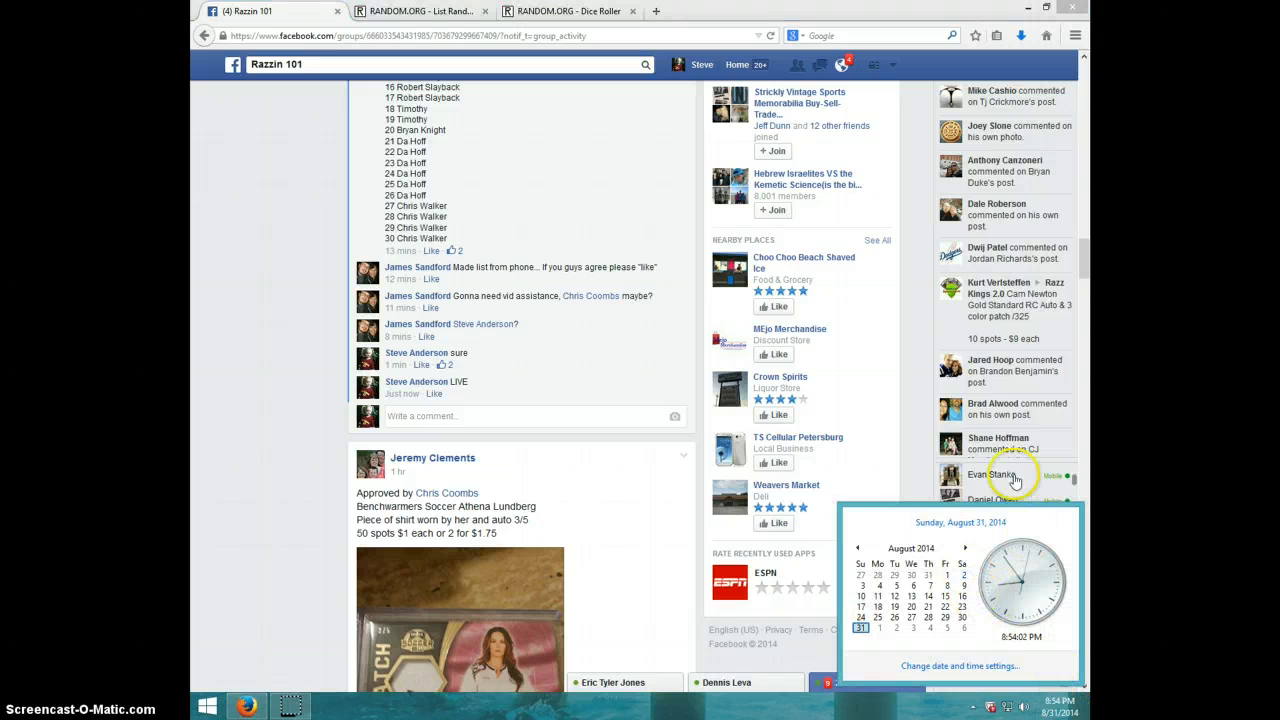
left_click(567, 11)
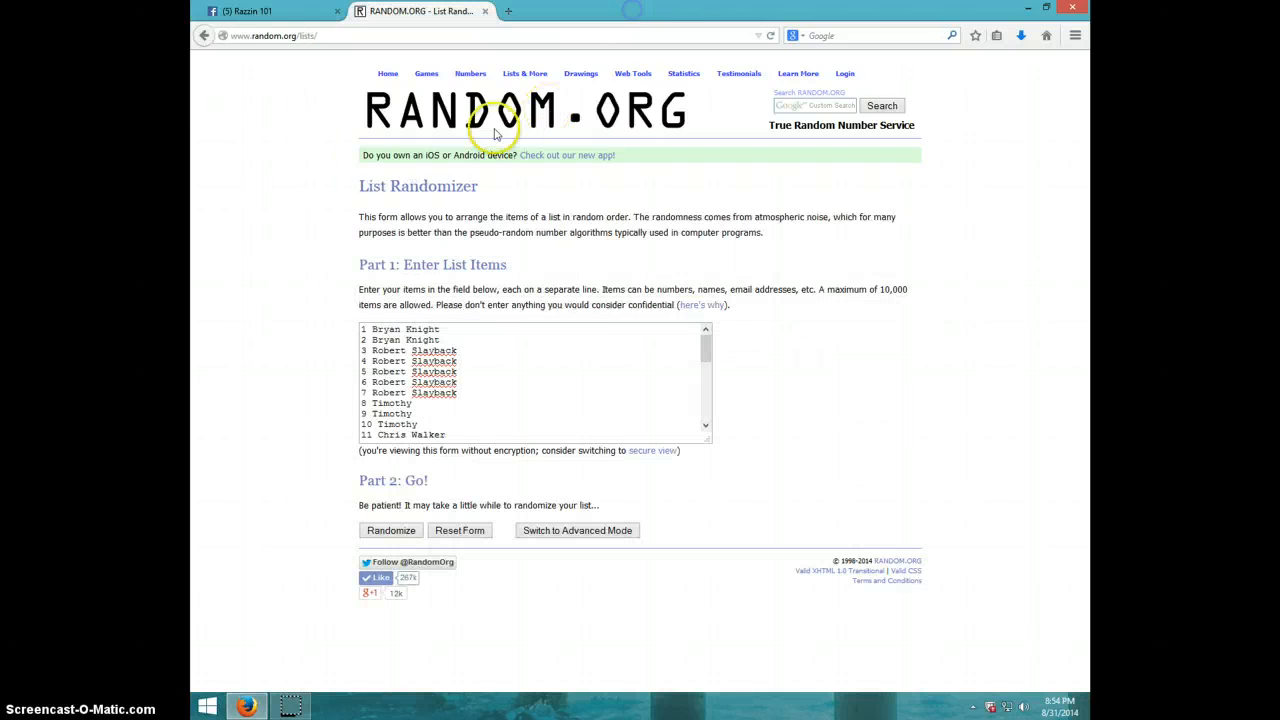
mouse_move(348, 340)
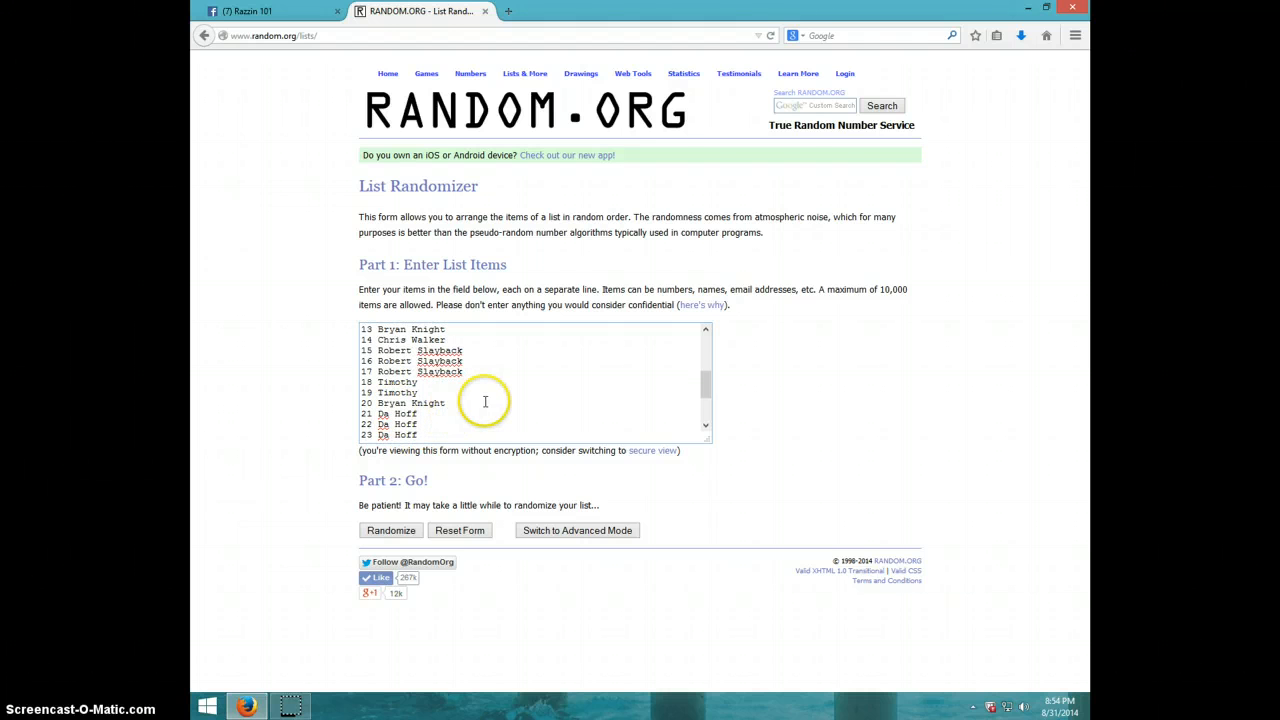
Step: Verify all 30 entries in the randomizer text box, then return to the Razzin 101 Facebook post
scroll("down", 3)
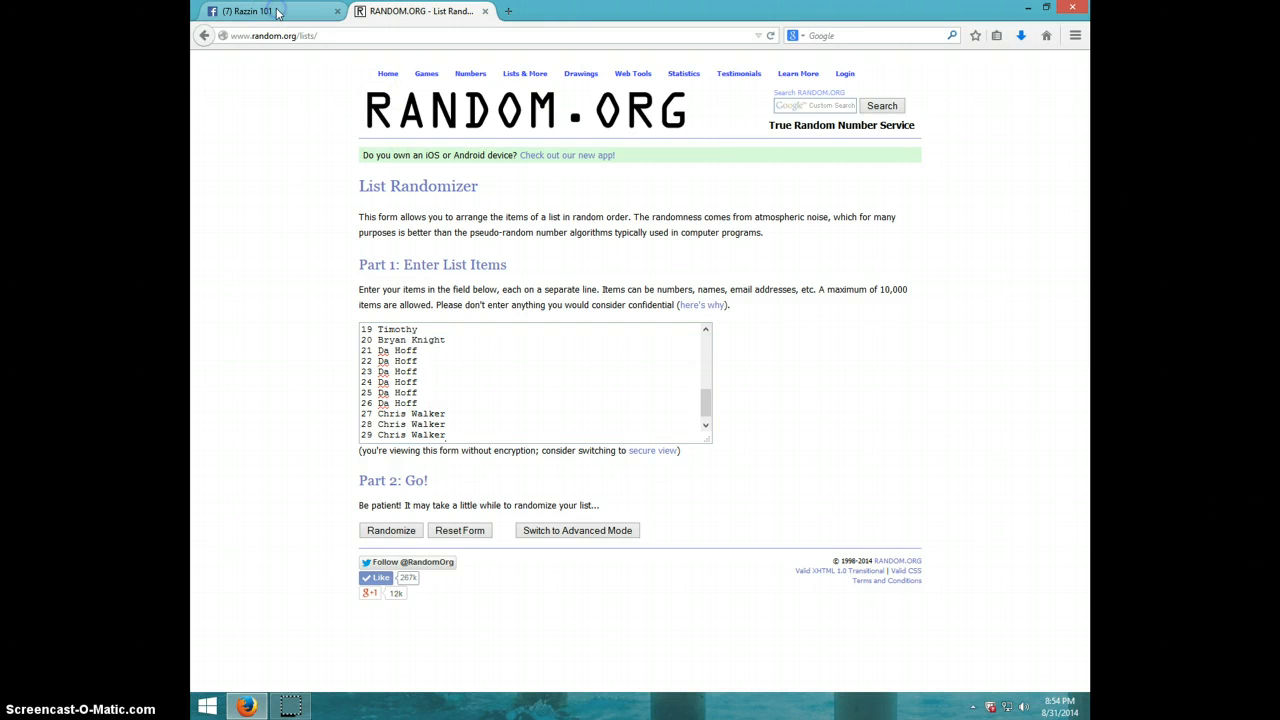
left_click(260, 11)
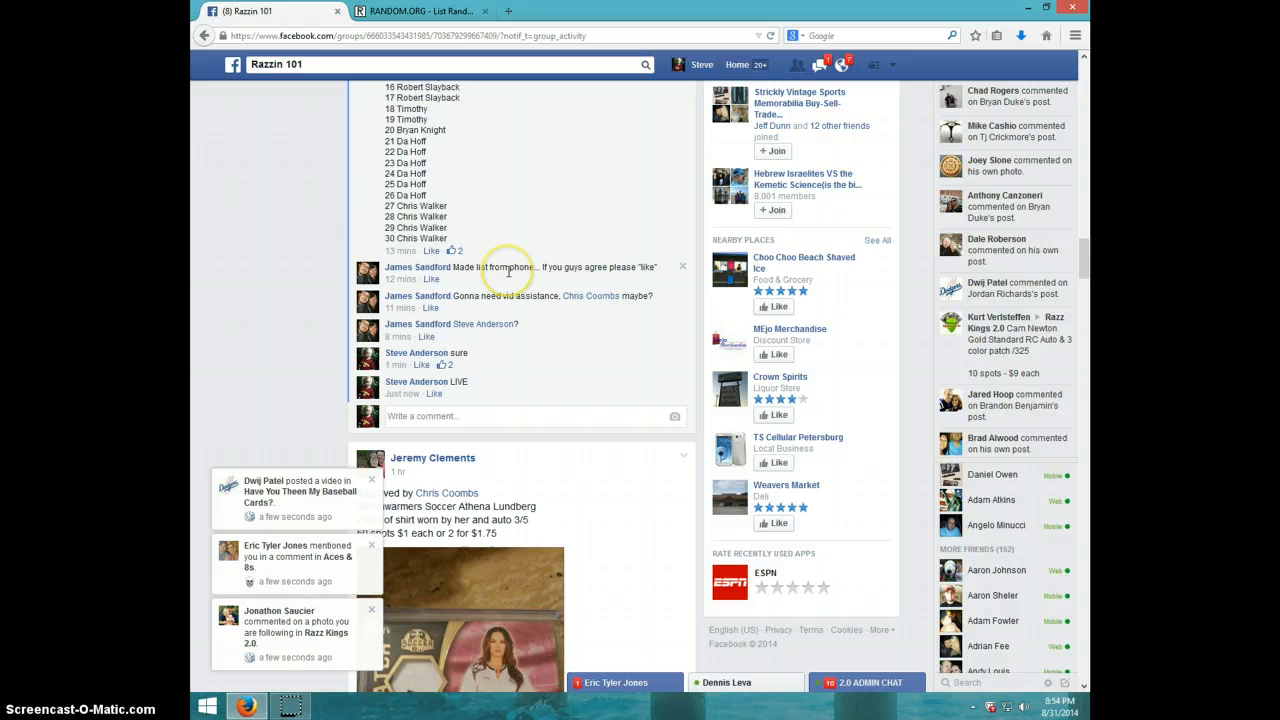
Step: Compare the post's LIST comment with the form once more and return to the RANDOM.ORG page
scroll("down", 3)
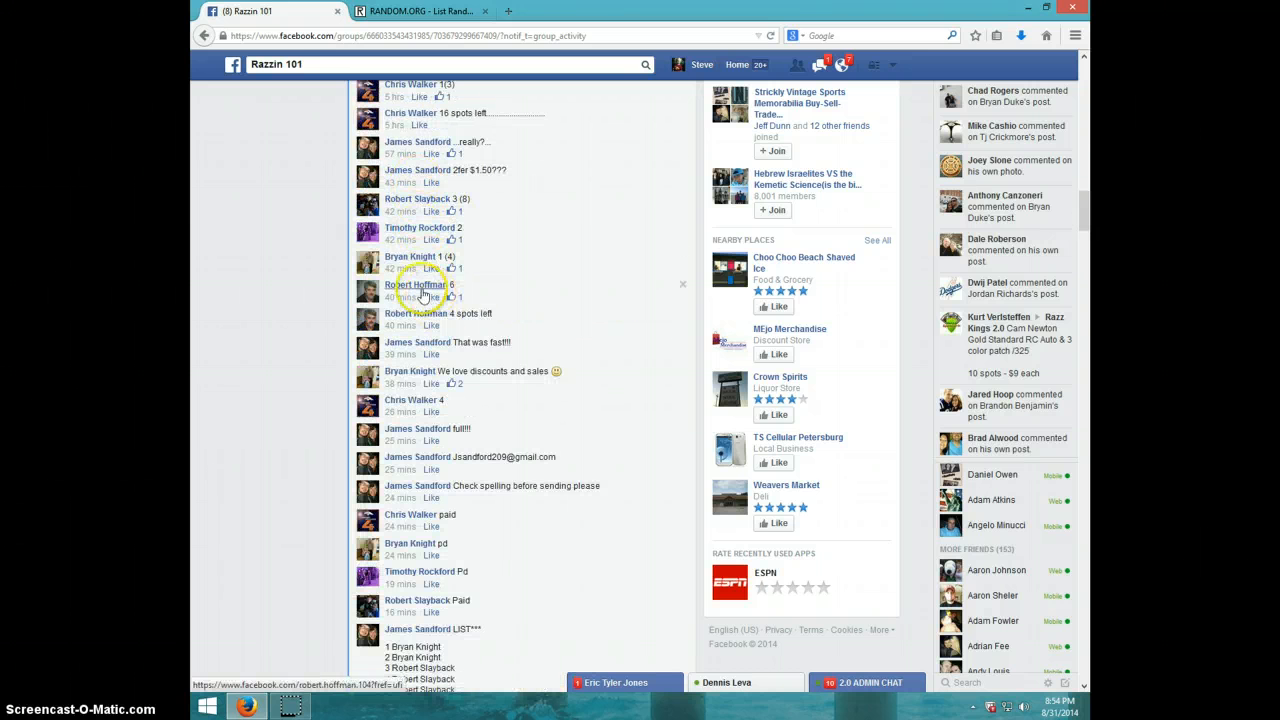
scroll("down", 3)
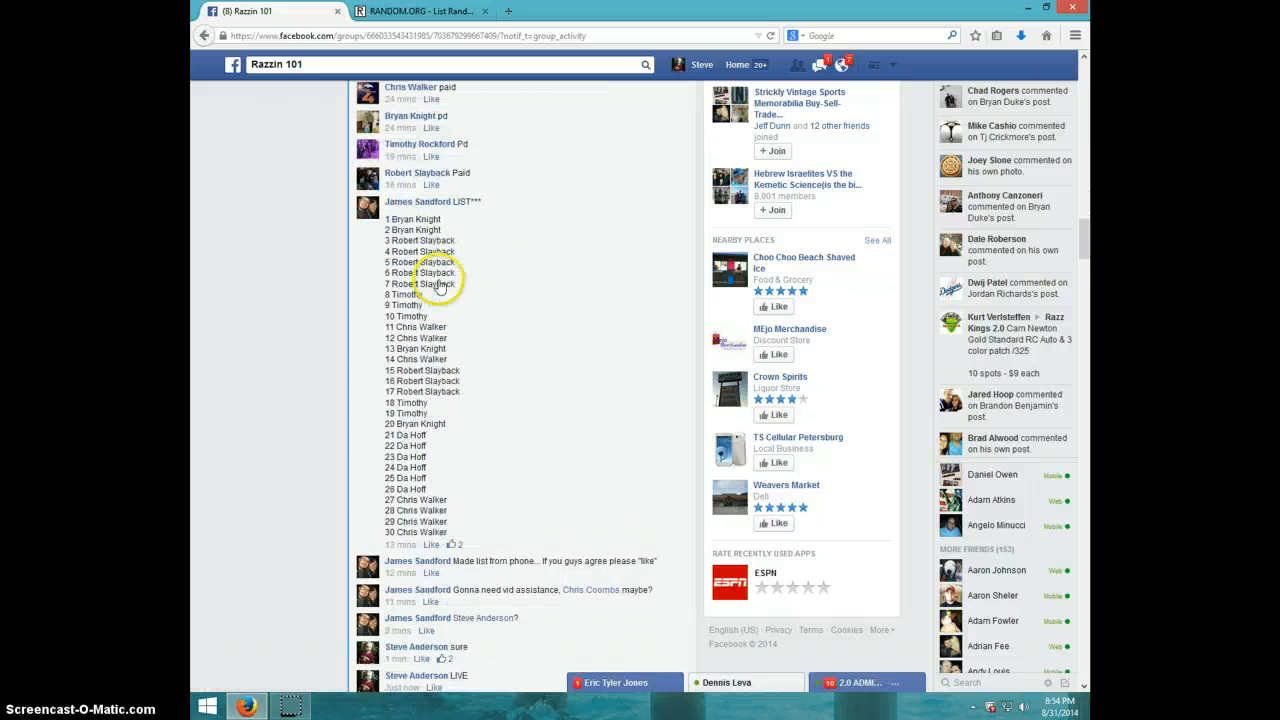
left_click(418, 11)
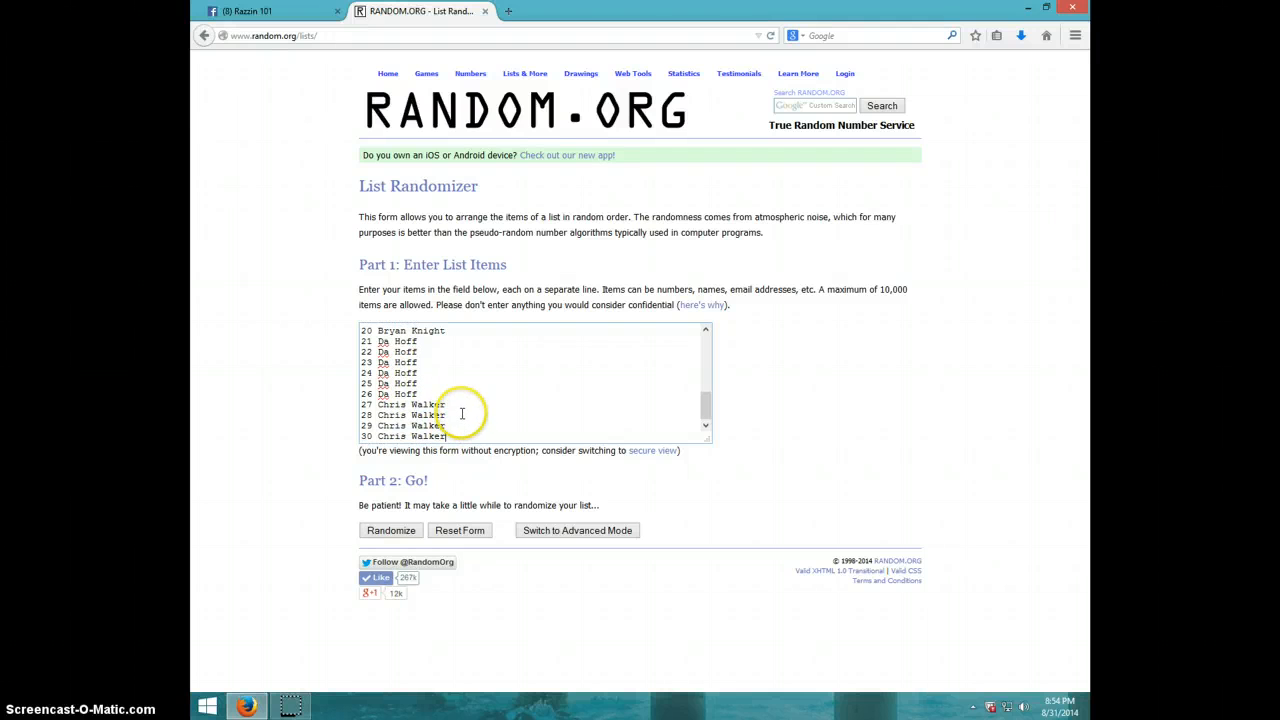
mouse_move(757, 410)
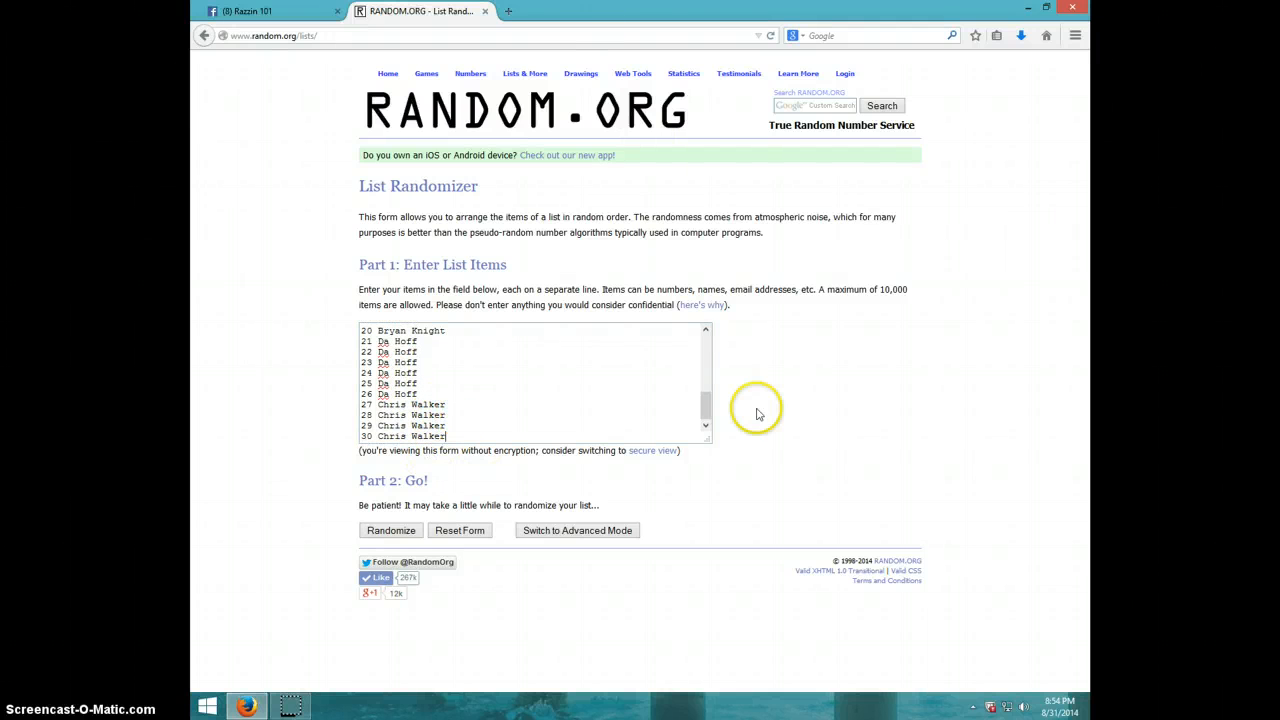
Step: Check the clock, then randomize the 30-spot list repeatedly with Again! through the seventh shuffle
left_click(1057, 709)
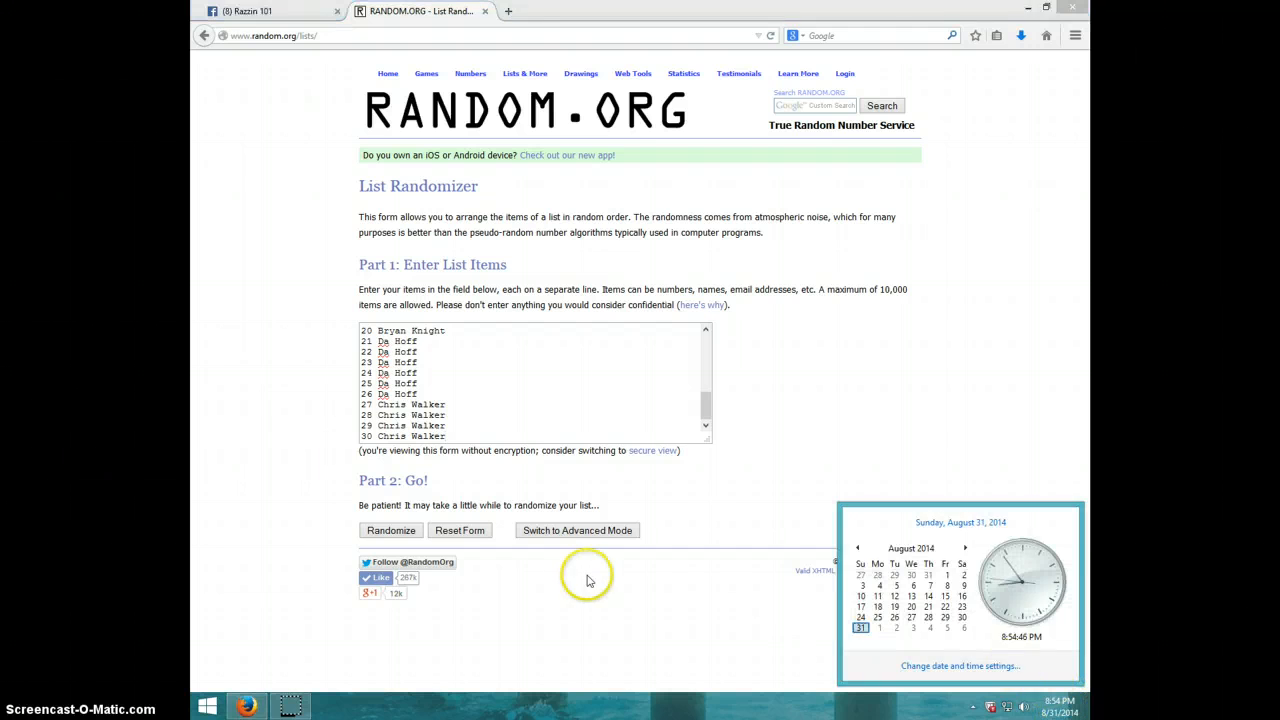
left_click(390, 530)
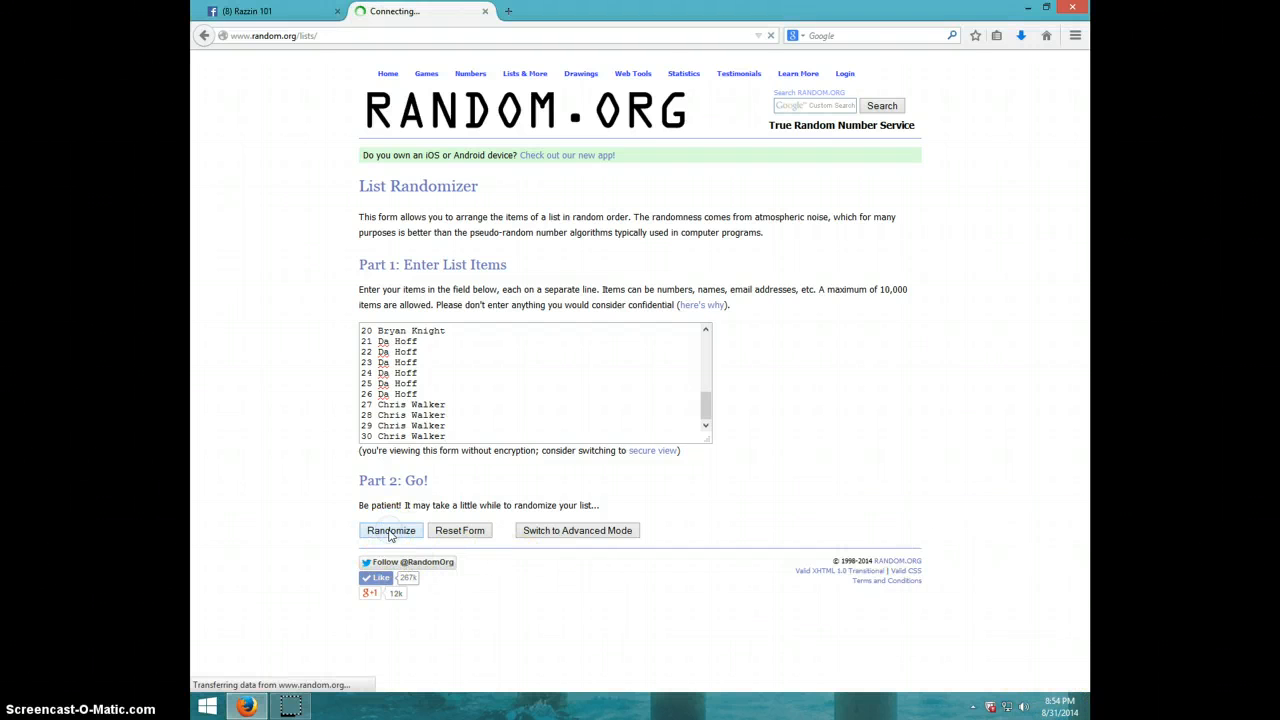
left_click(390, 530)
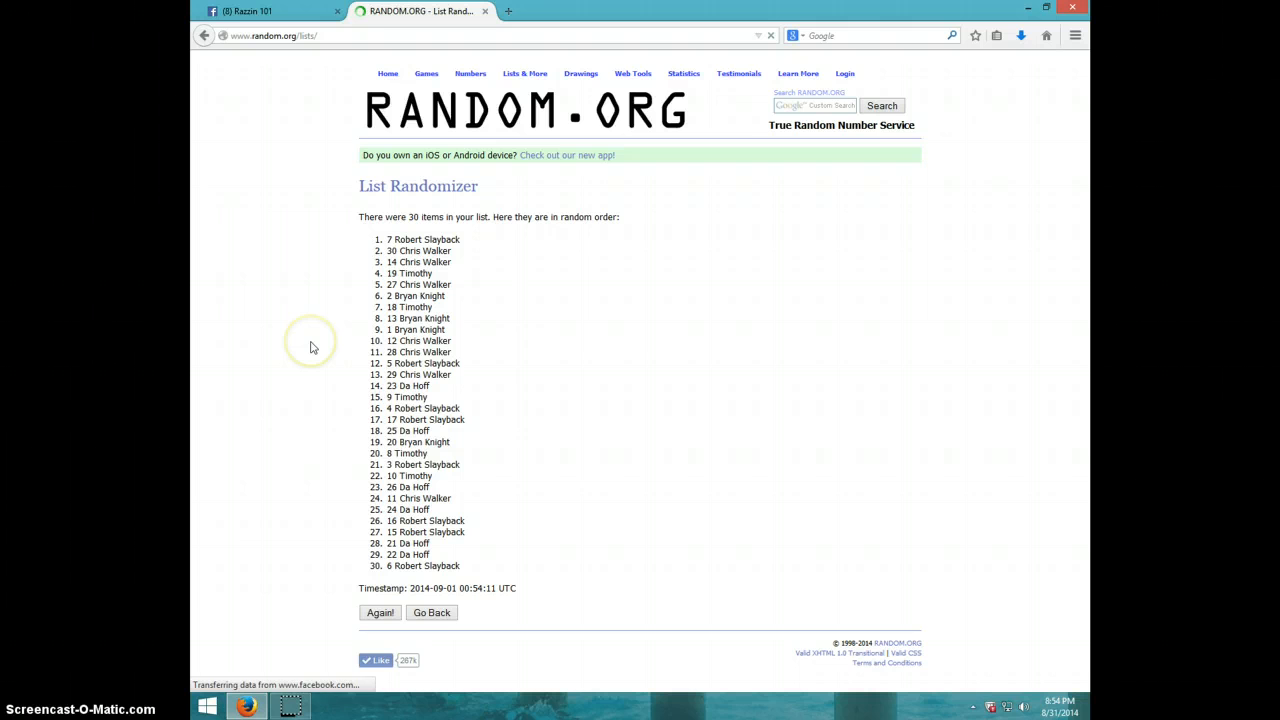
left_click(379, 612)
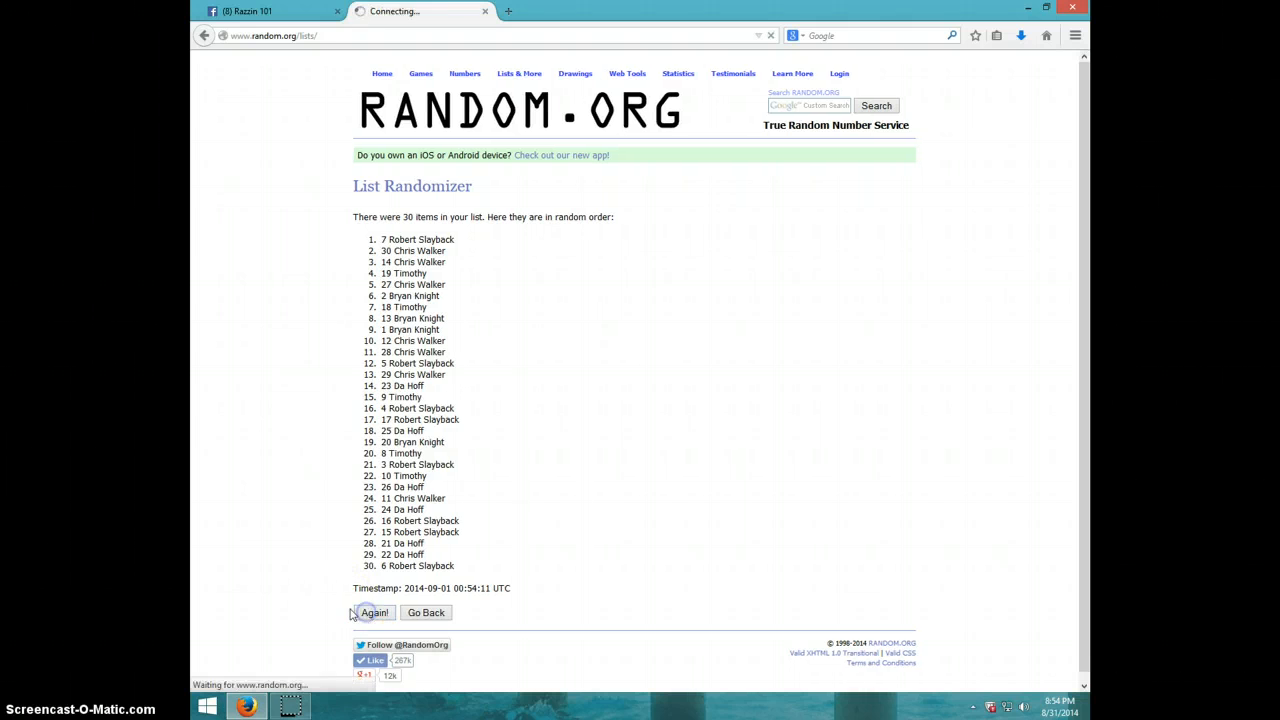
left_click(374, 612)
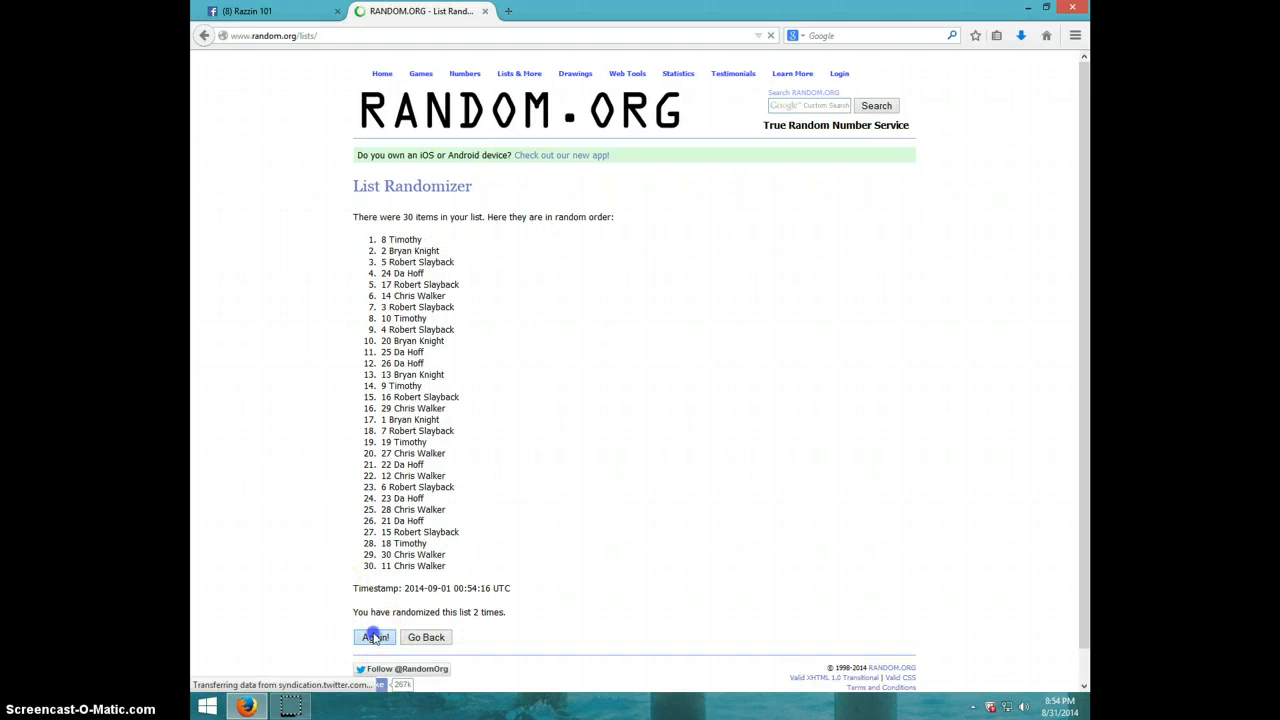
left_click(374, 637)
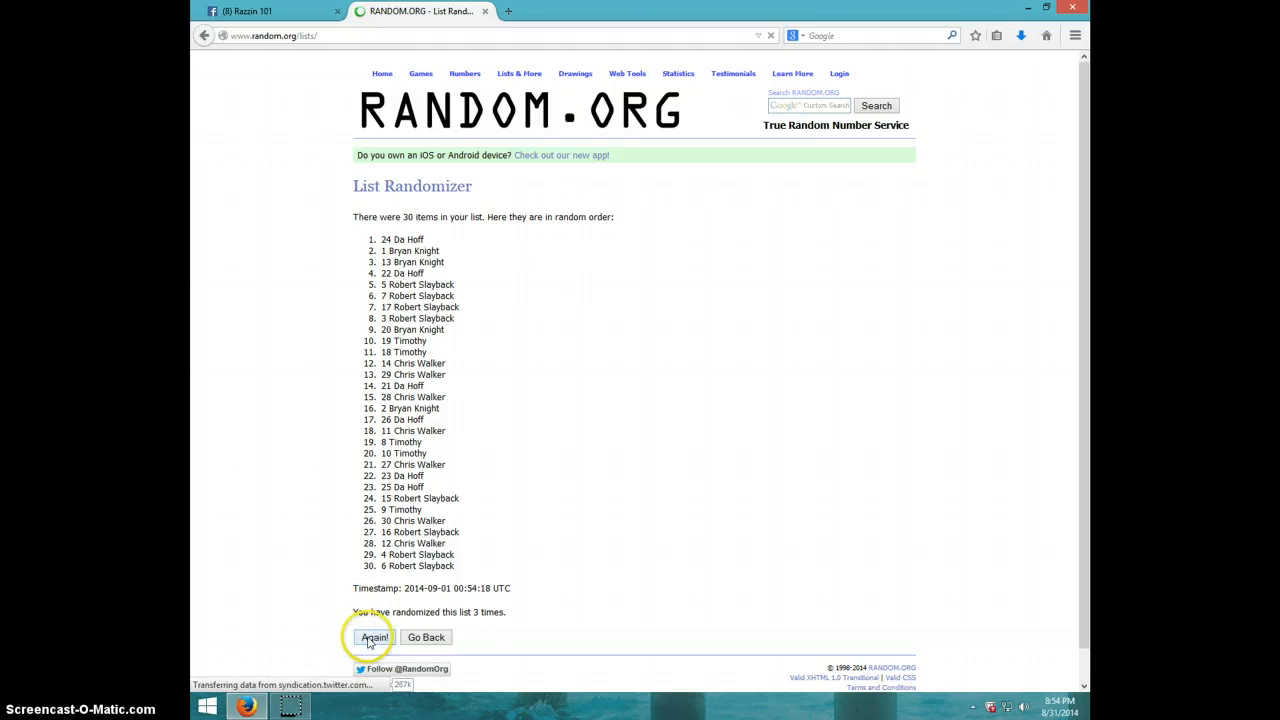
left_click(374, 637)
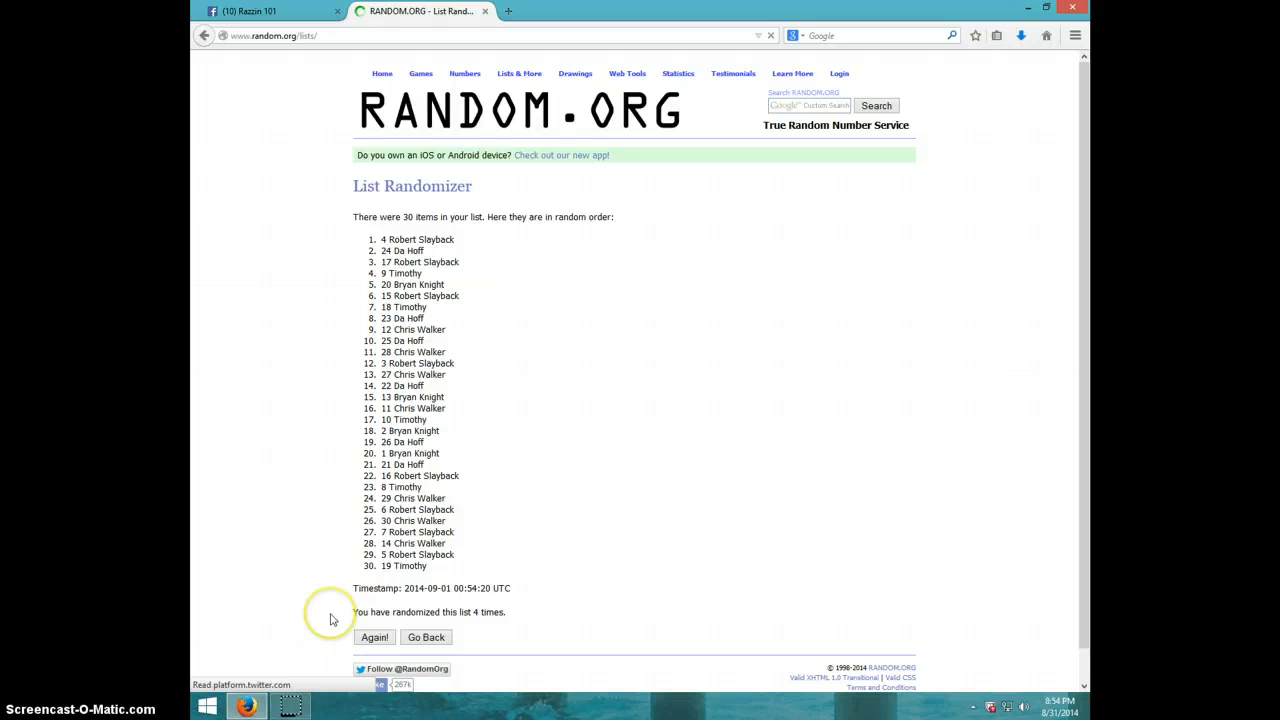
left_click(374, 637)
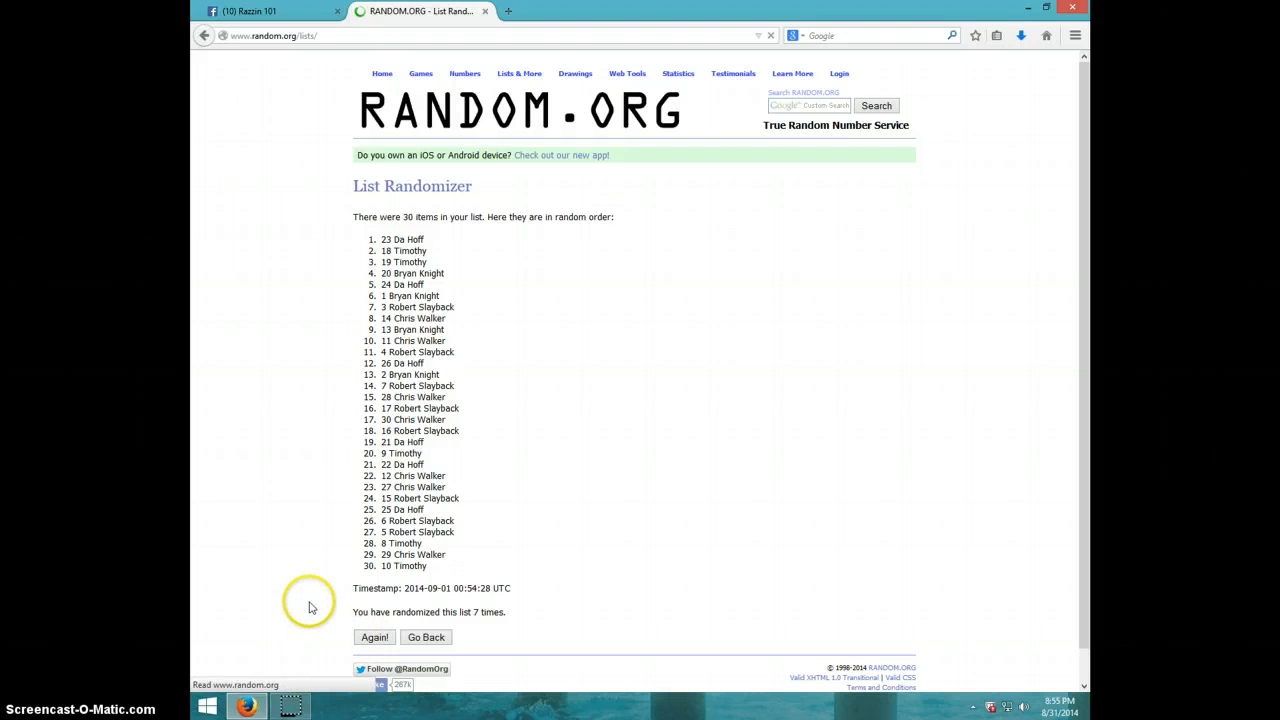
Step: Continue shuffling until the page reports 11 randomizations, 26 Da Hoff on top, checking the clock
left_click(374, 637)
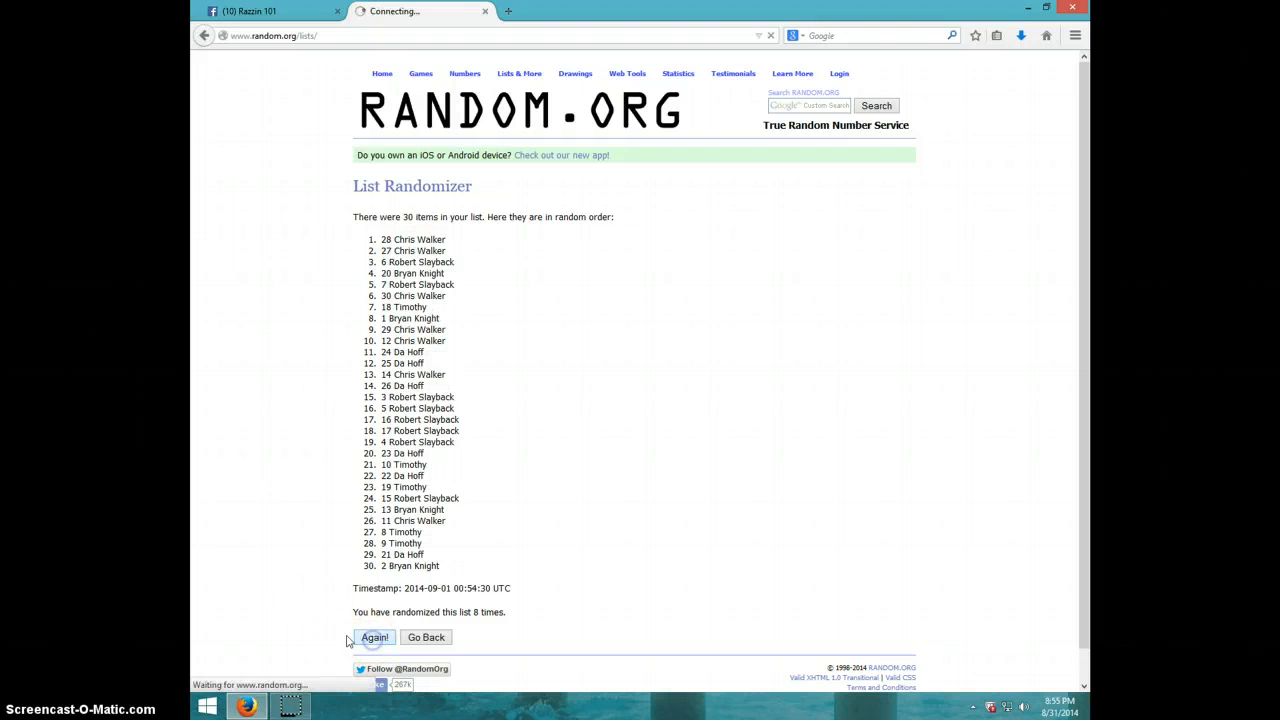
left_click(374, 637)
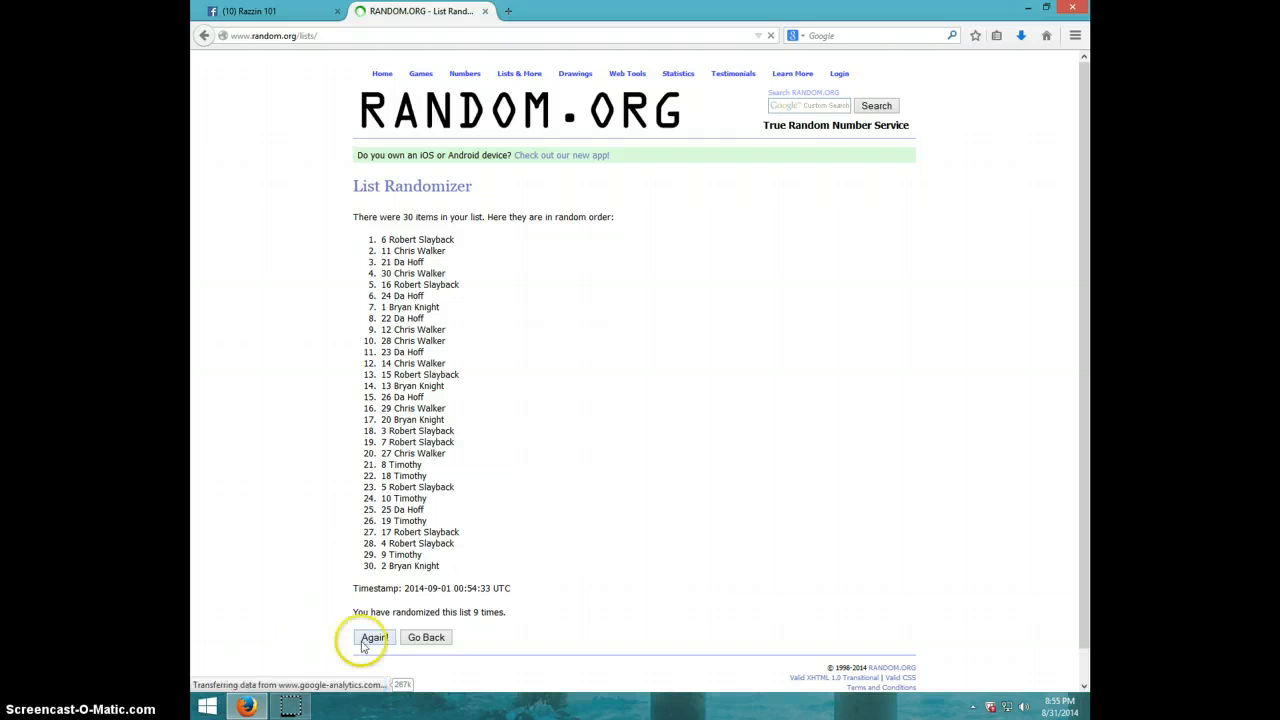
left_click(374, 637)
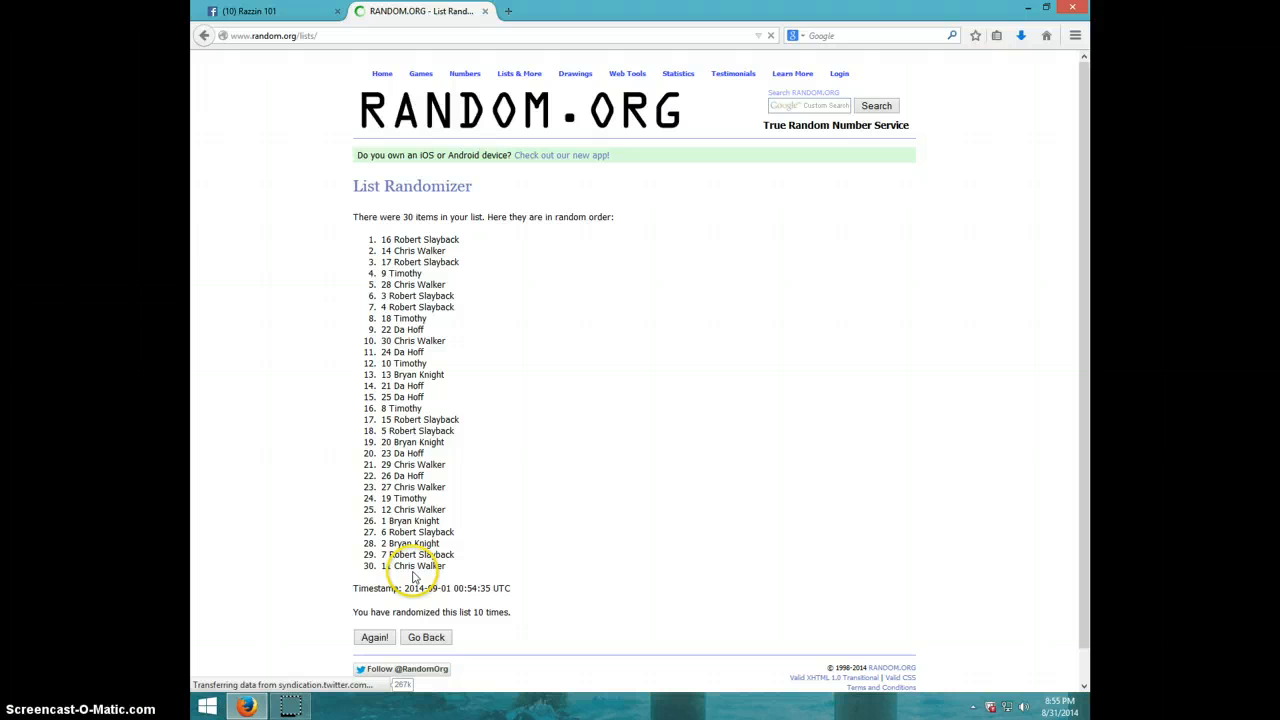
mouse_move(520, 590)
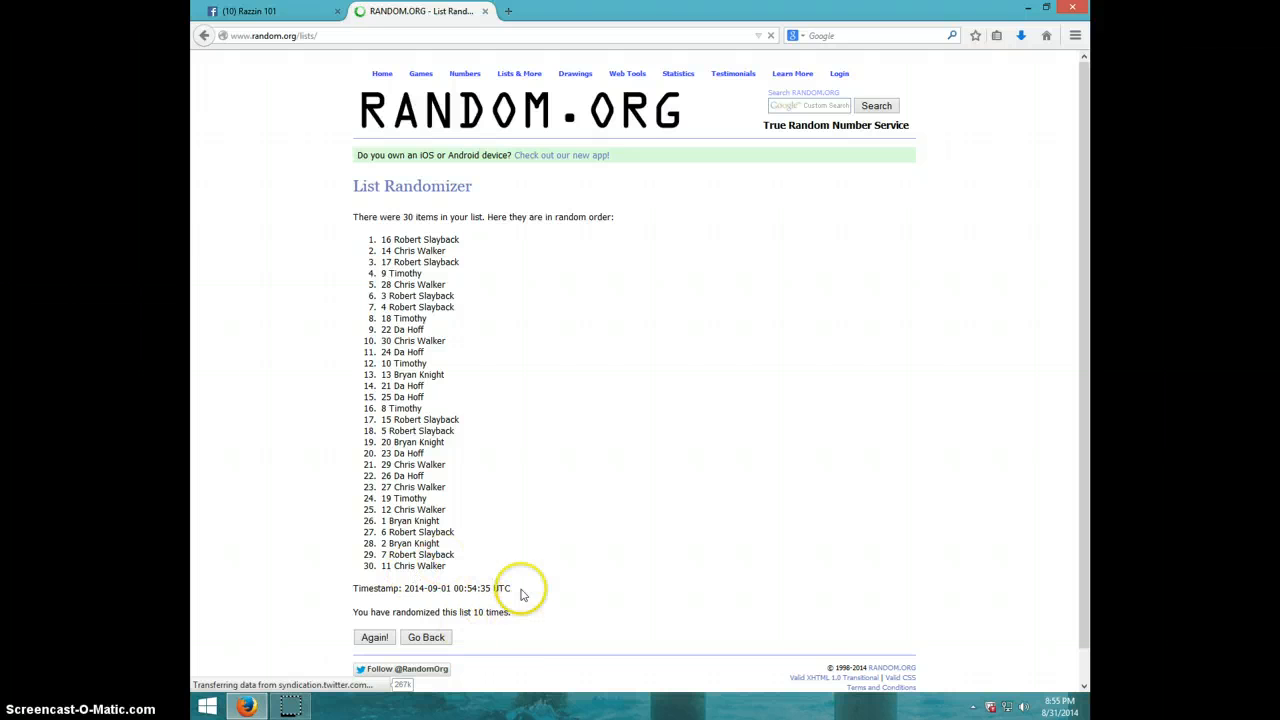
left_click(1021, 713)
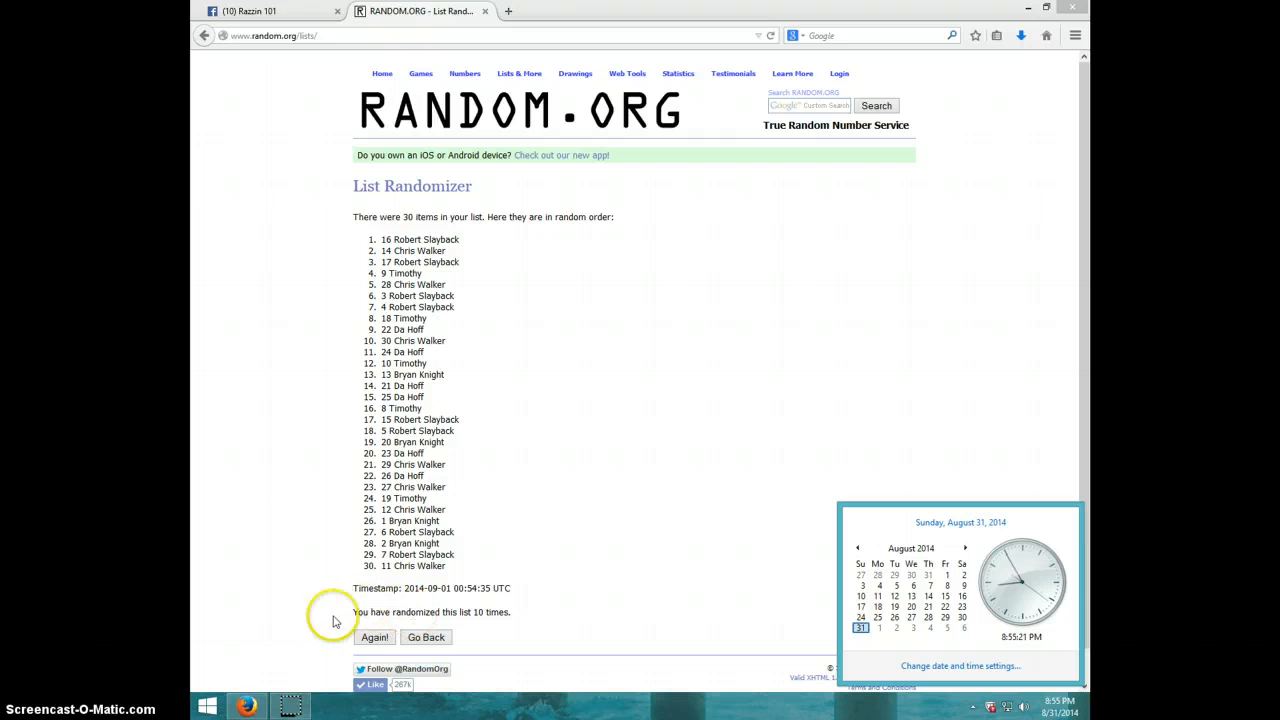
left_click(374, 637)
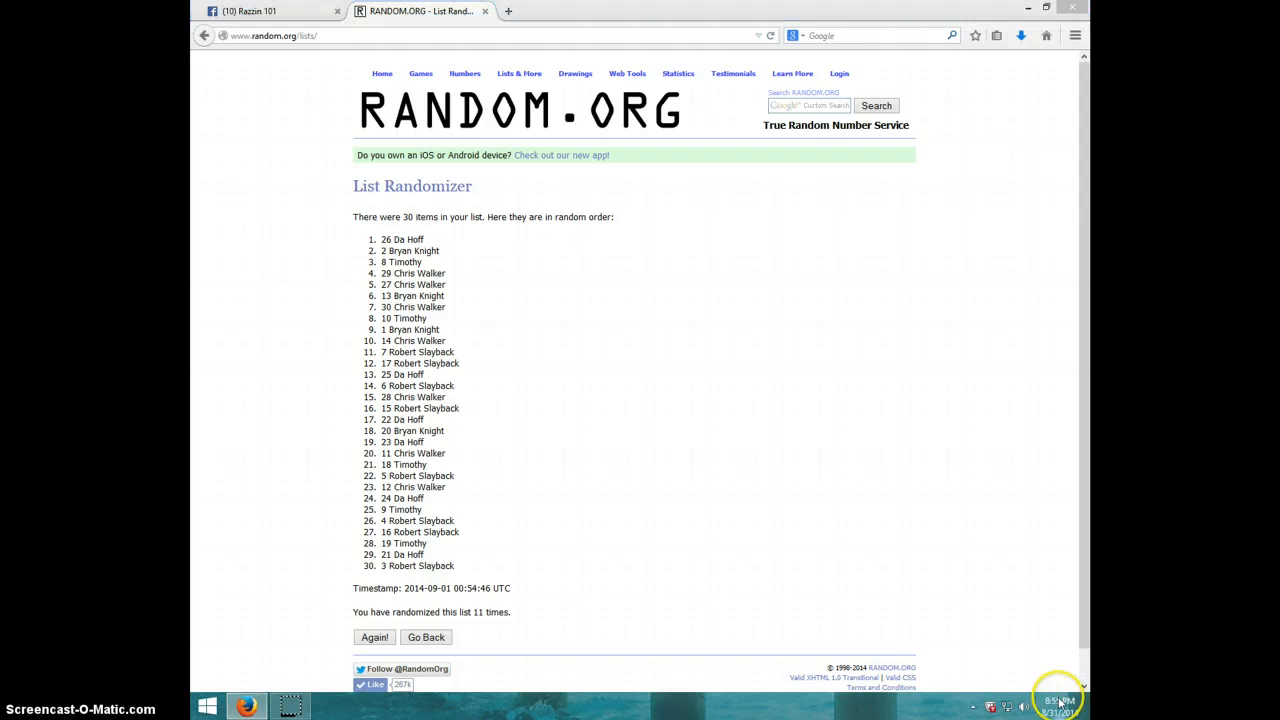
left_click(1057, 707)
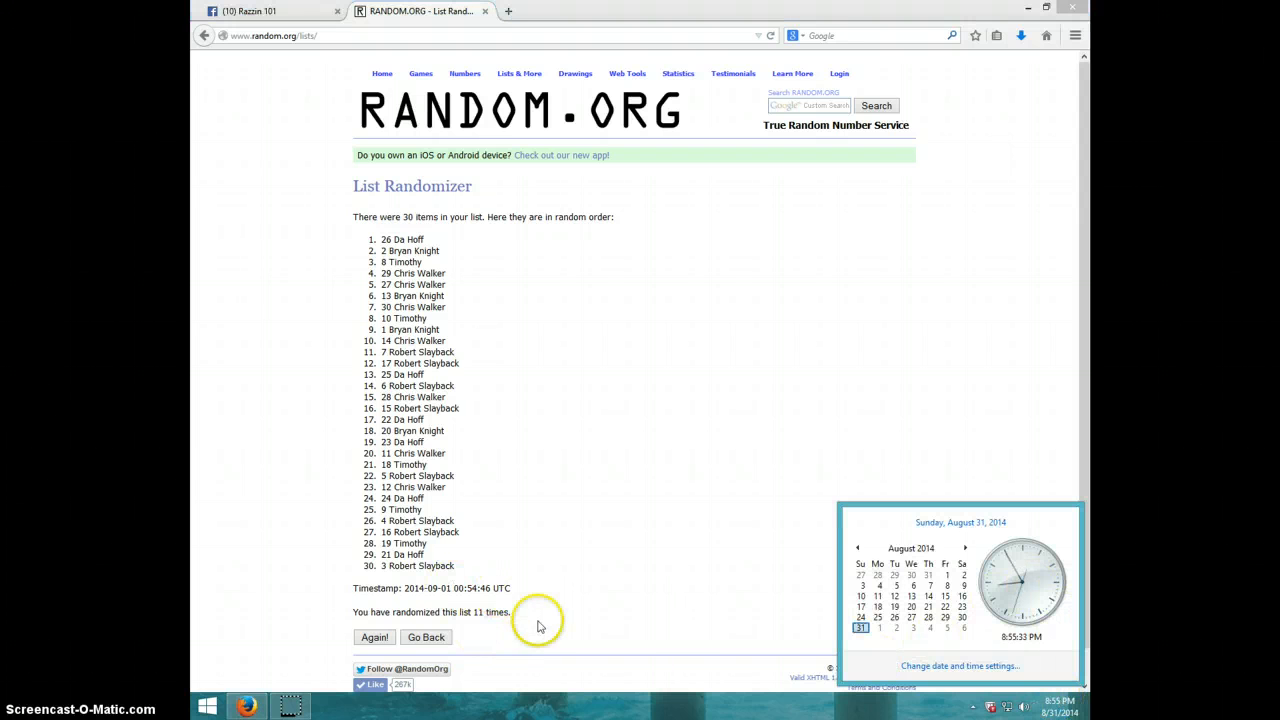
mouse_move(460, 278)
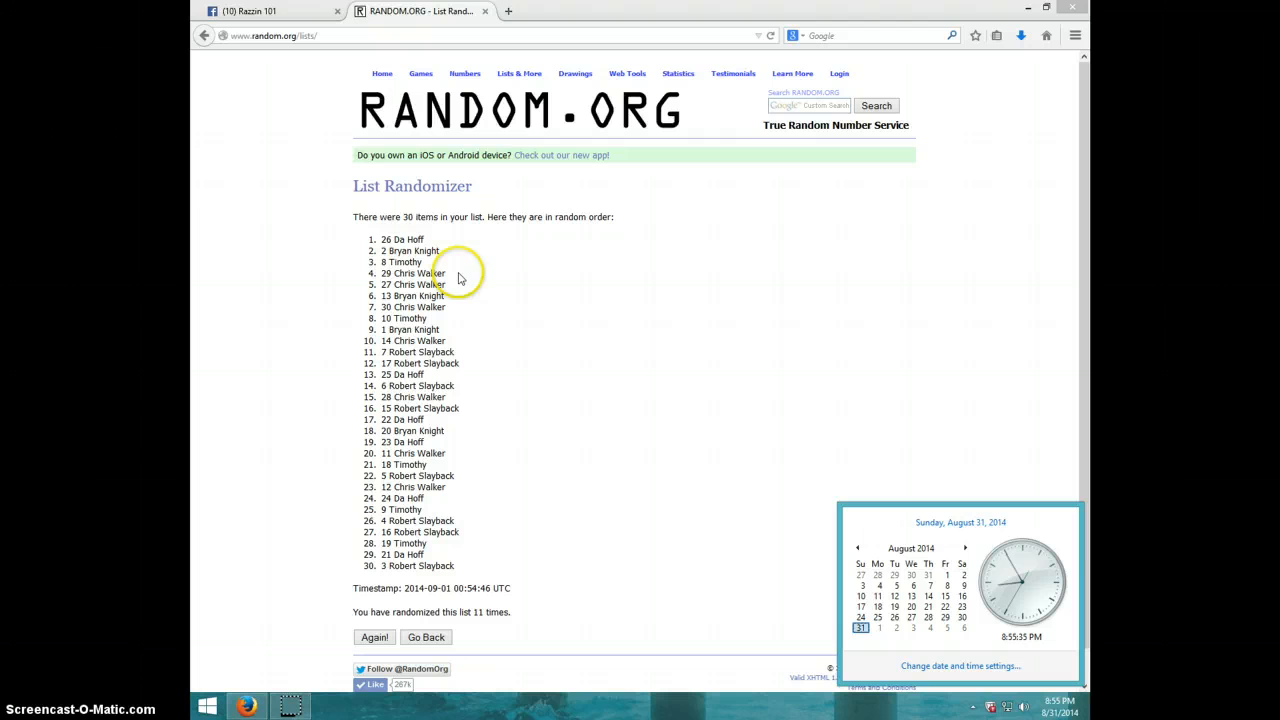
left_click(270, 11)
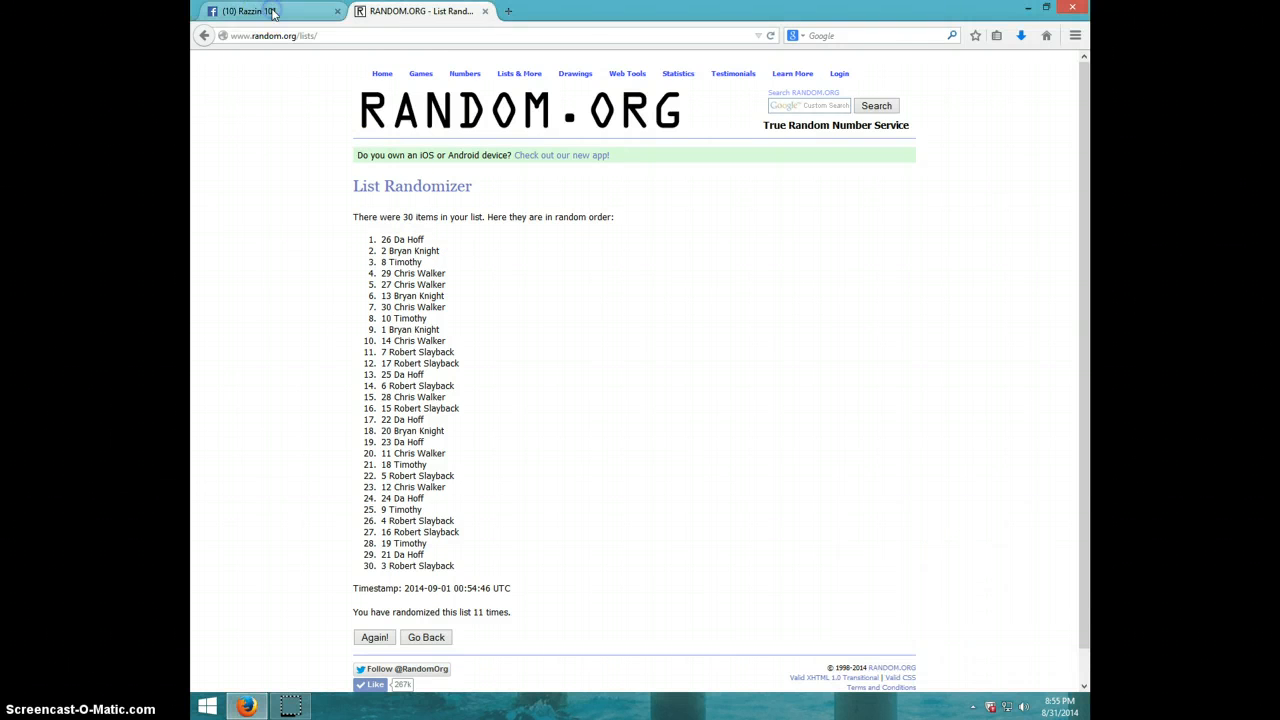
Step: Post a 'DONE' comment under the spot list on the Facebook group post and check the time
left_click(270, 11)
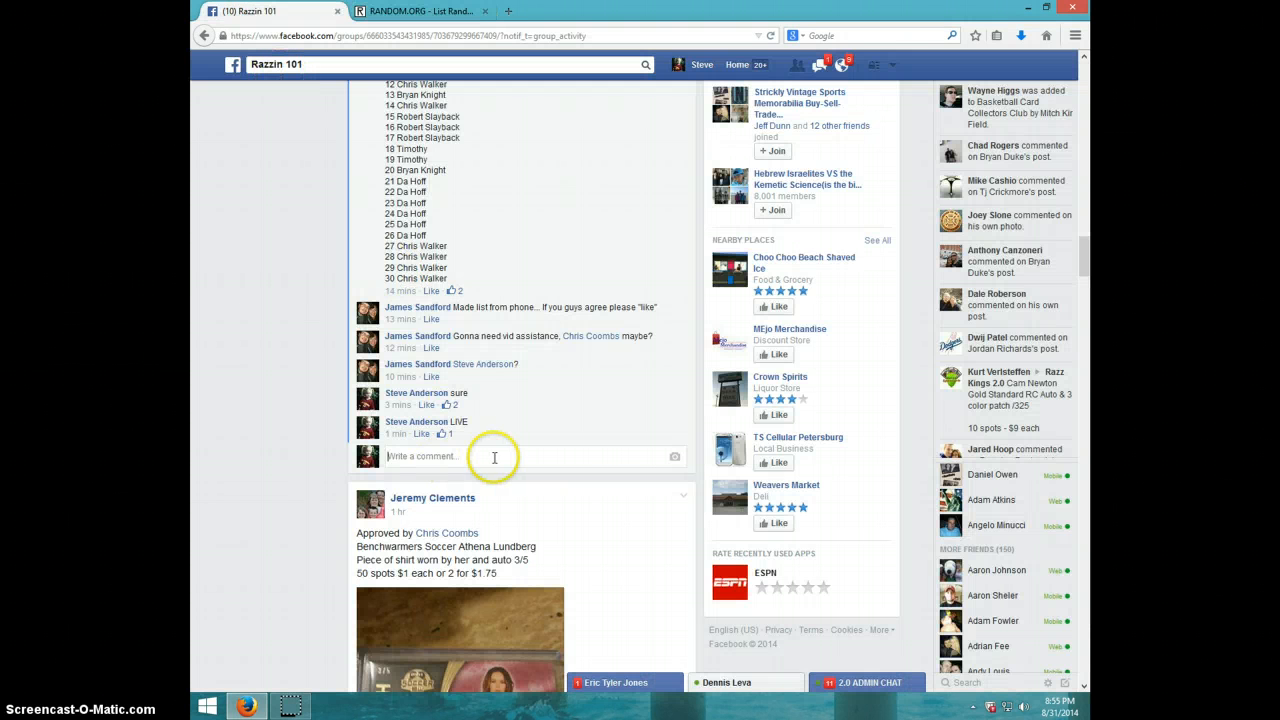
type("DON")
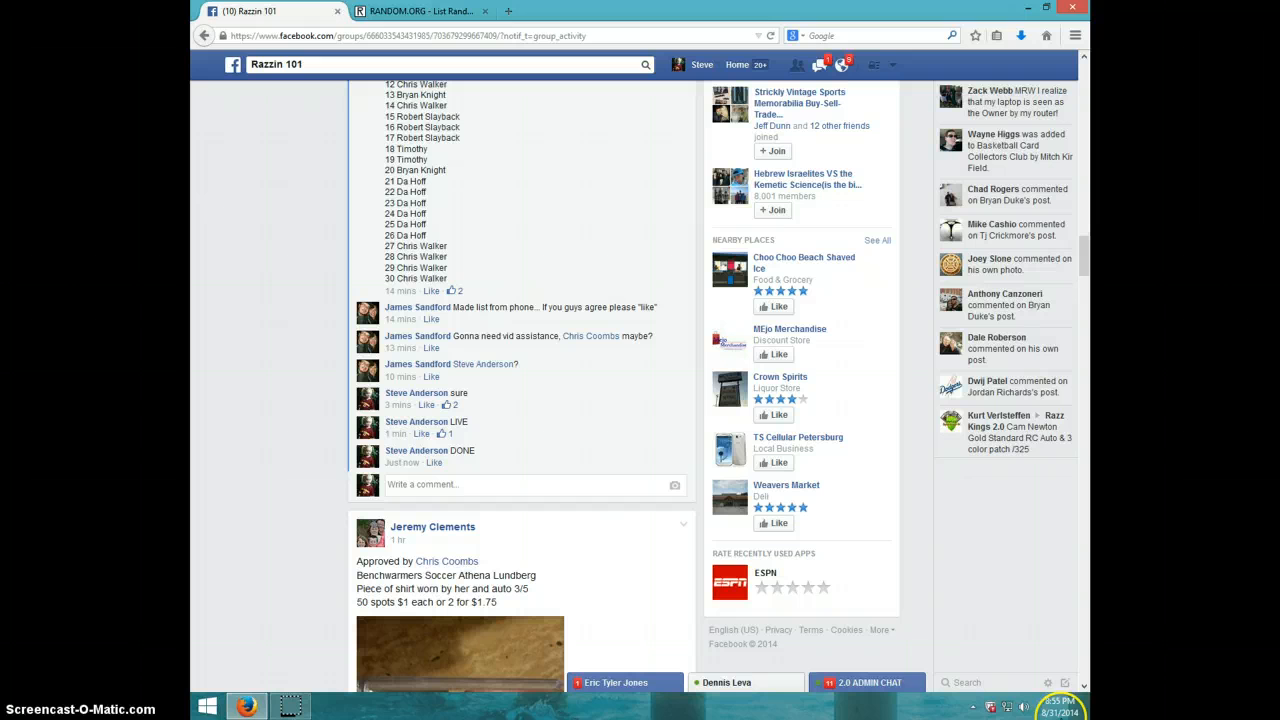
left_click(1060, 709)
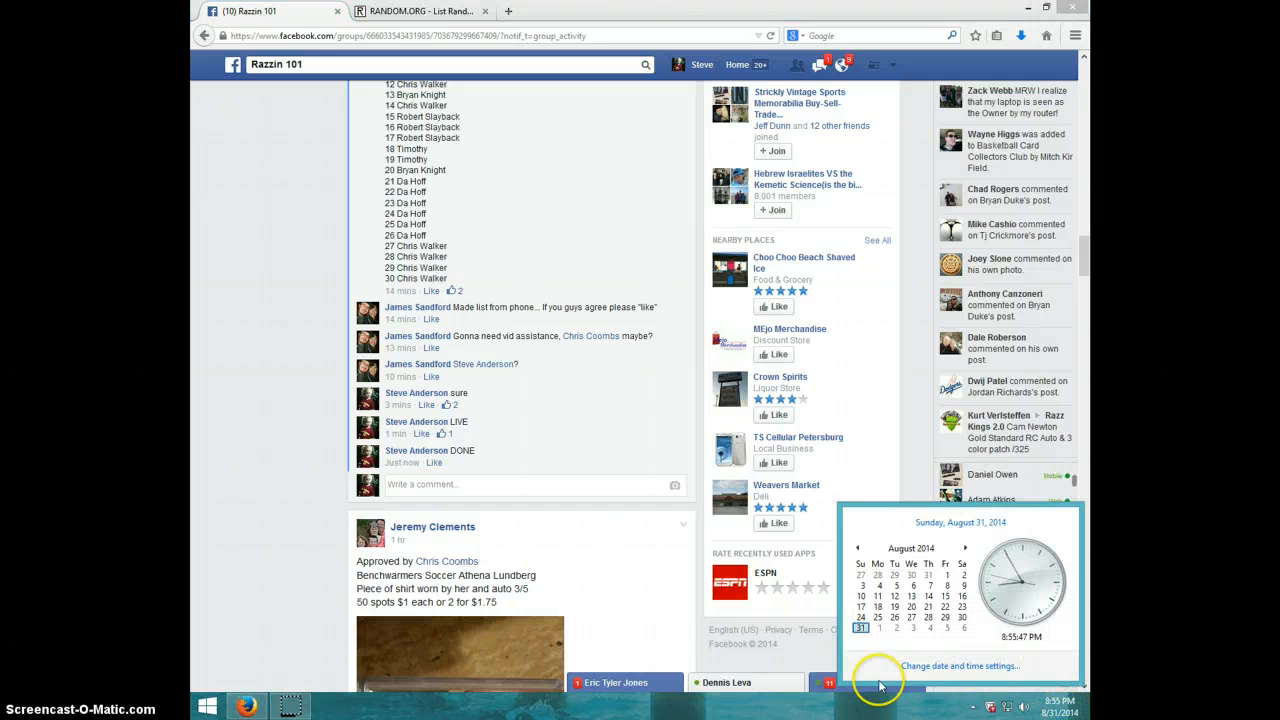